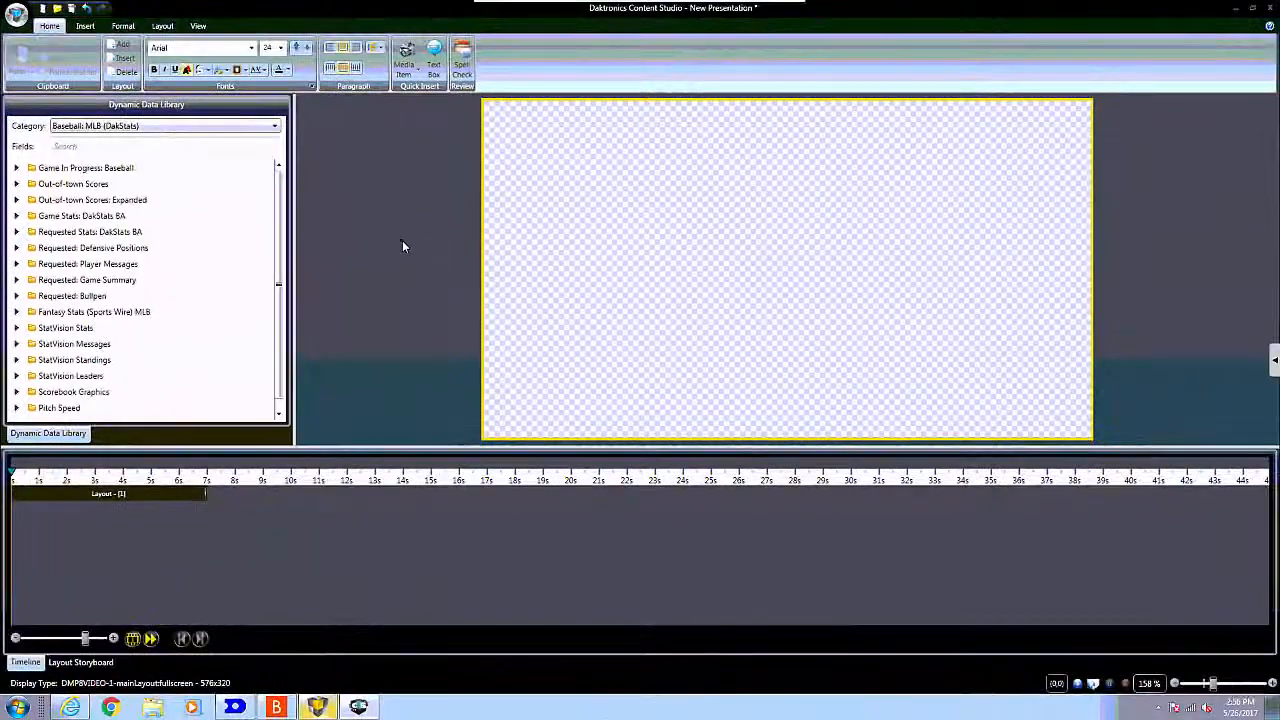
- Expand Game Stats DakStats BA in the Dynamic Data Library to show its inning text fields
click(16, 216)
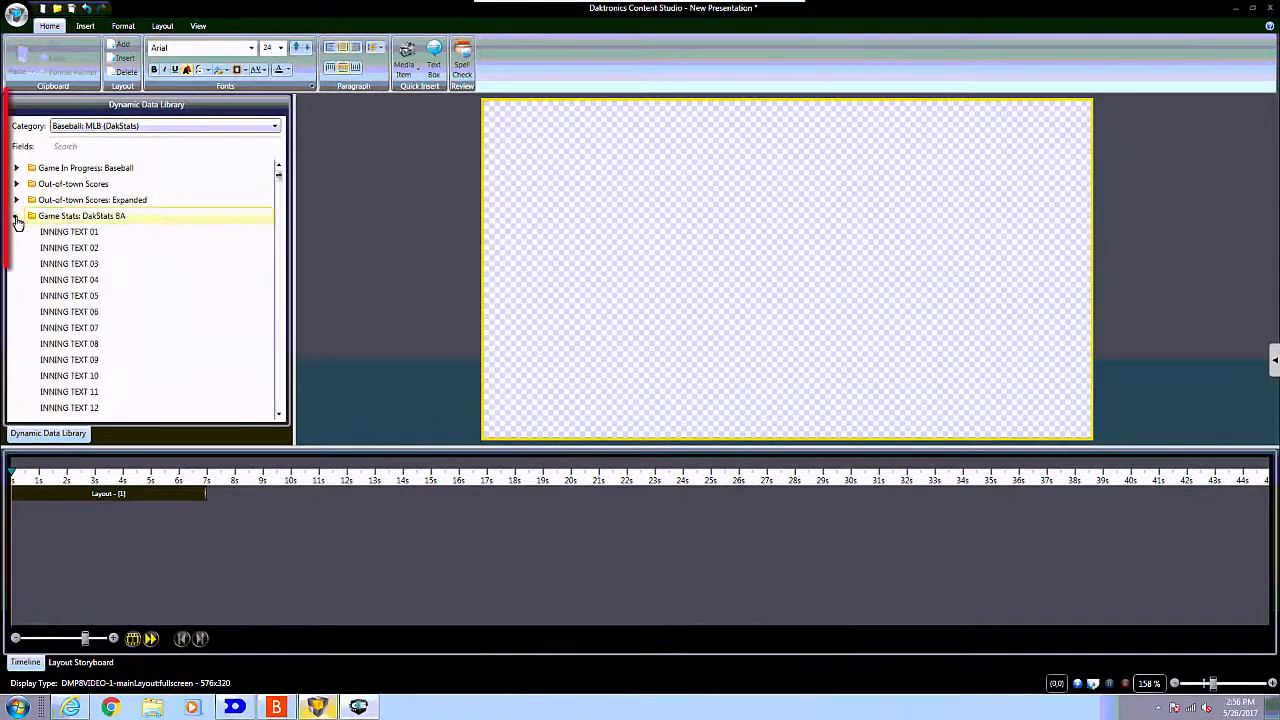
click(16, 216)
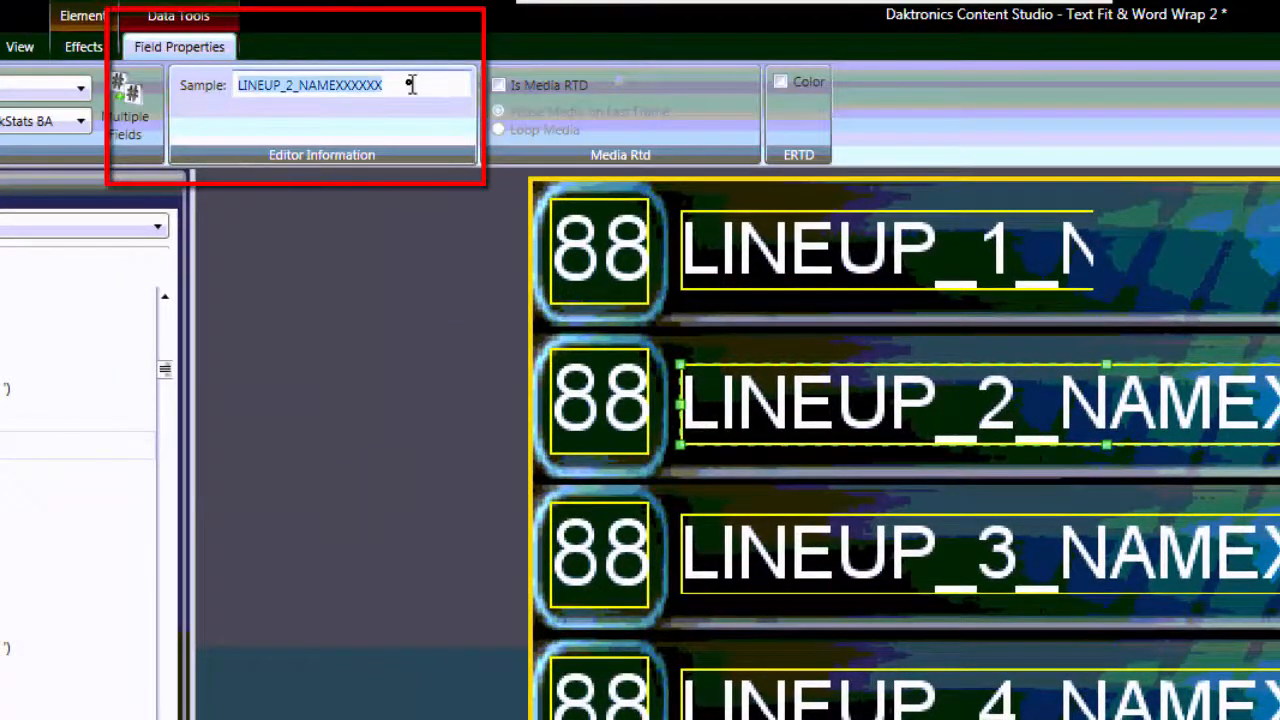
- Replace the LINEUP_2_NAME field's Sample text with CARRERA
text(CARRERA)
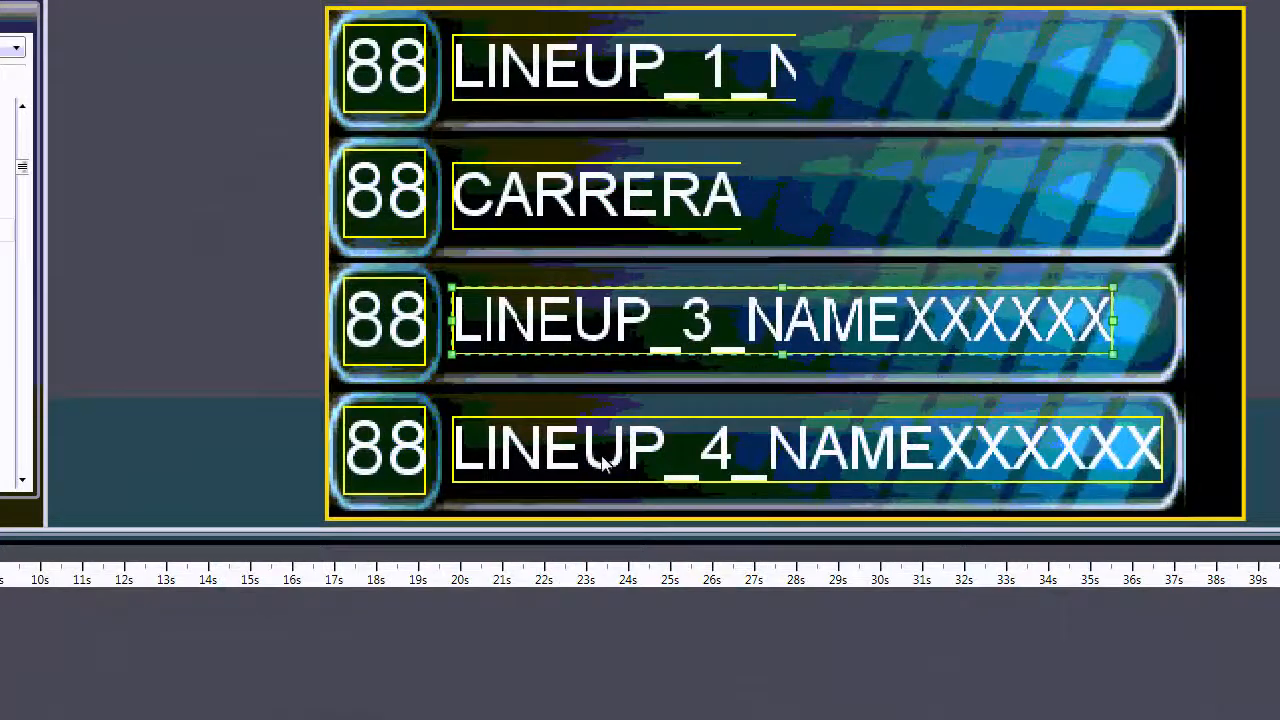
- Bring up the page context menu in Display Studio after confirming CARRERA fits its field
right_click(600, 450)
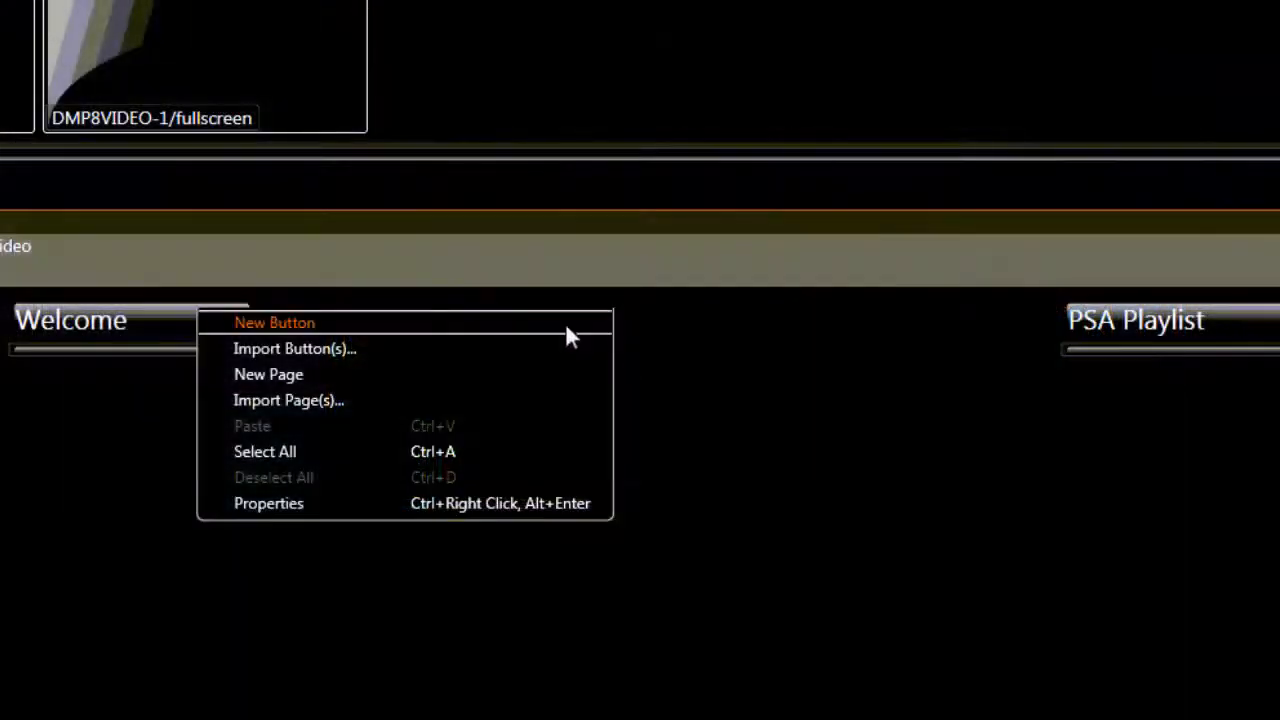
- Create a new DMP-8000 Player Control button named Lineup and save it
click(276, 322)
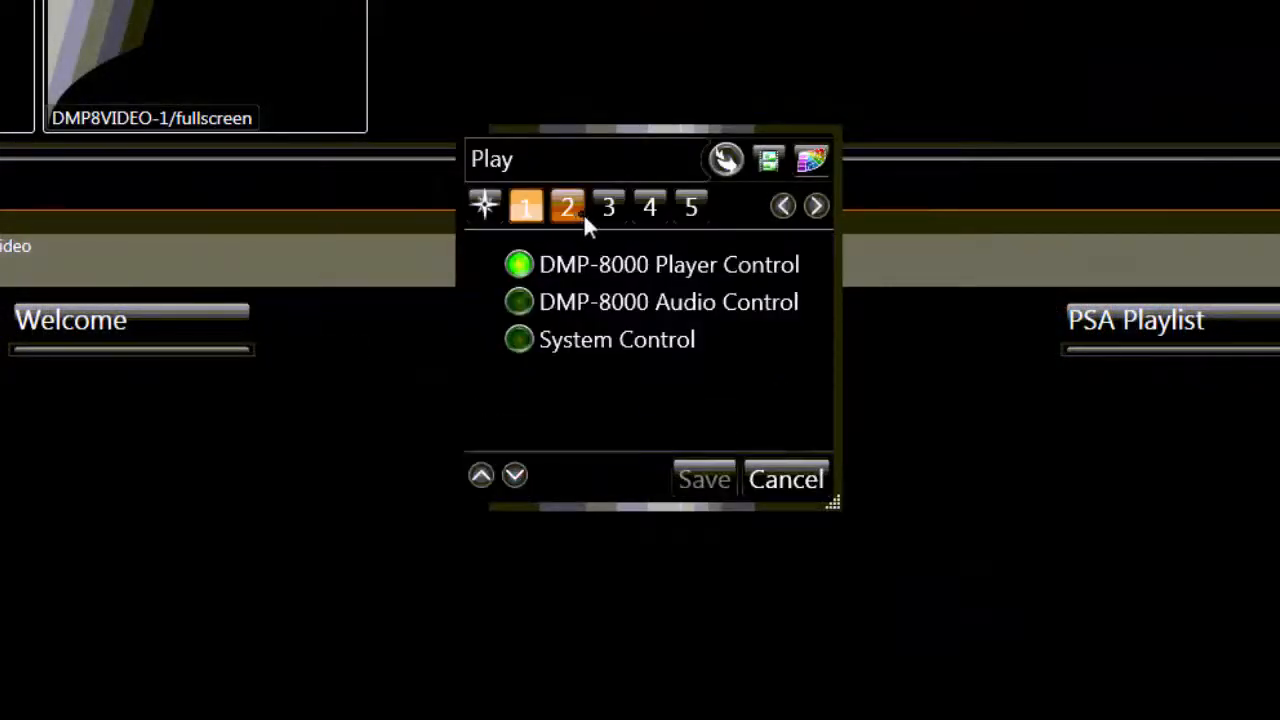
click(784, 480)
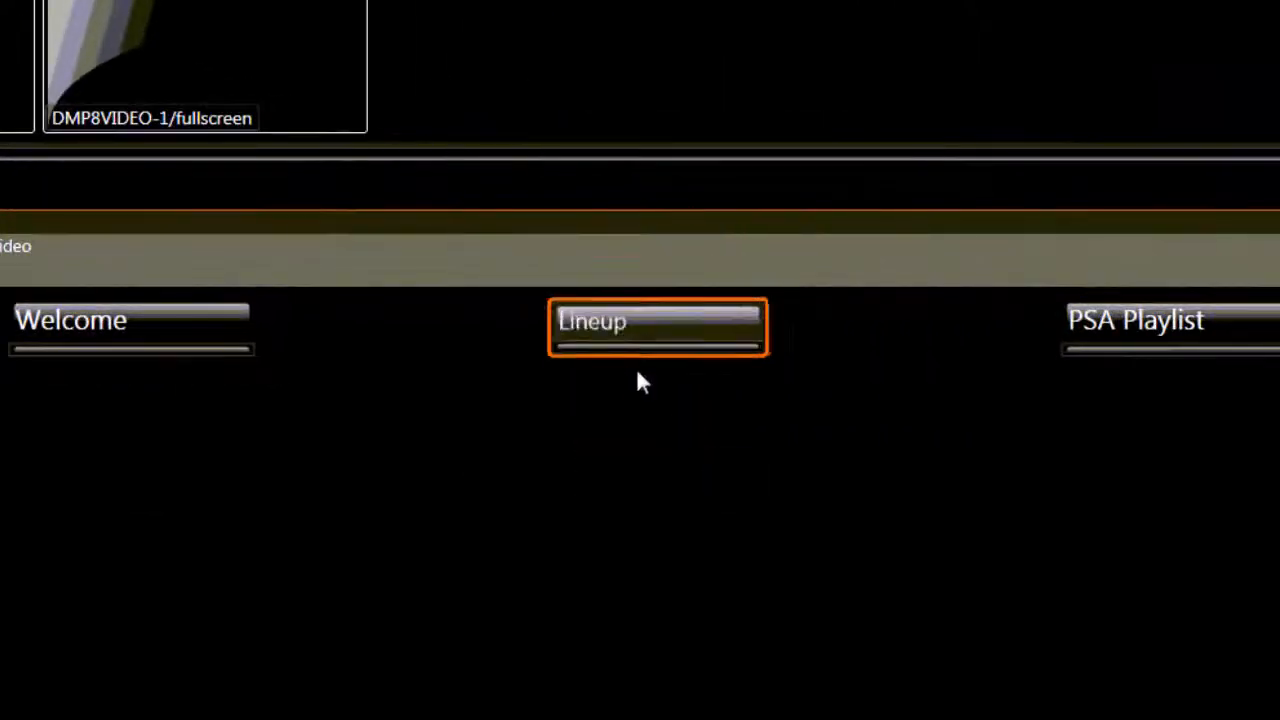